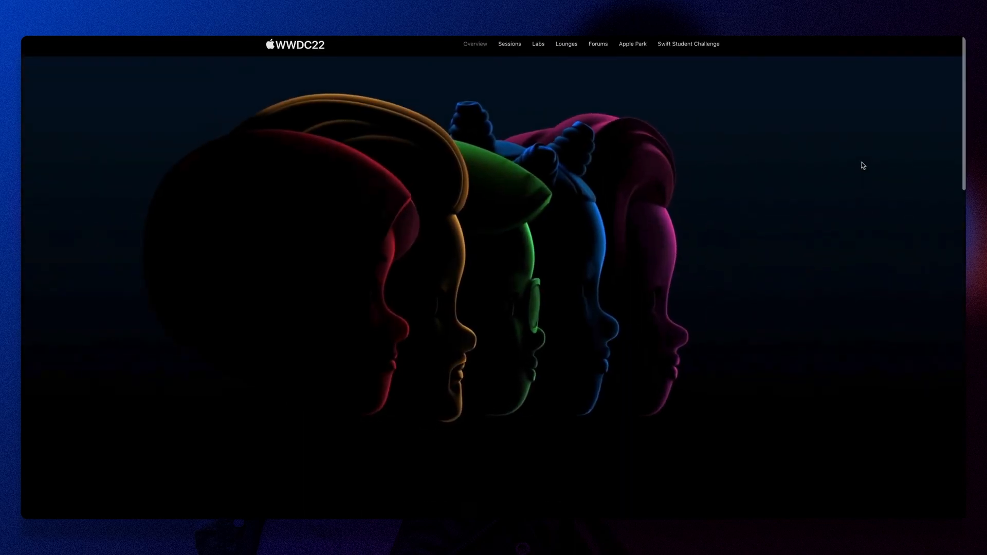
Step: Choose Editor X as the website building platform
{"action": "scroll", "scroll_direction": "down", "scroll_amount": 3}
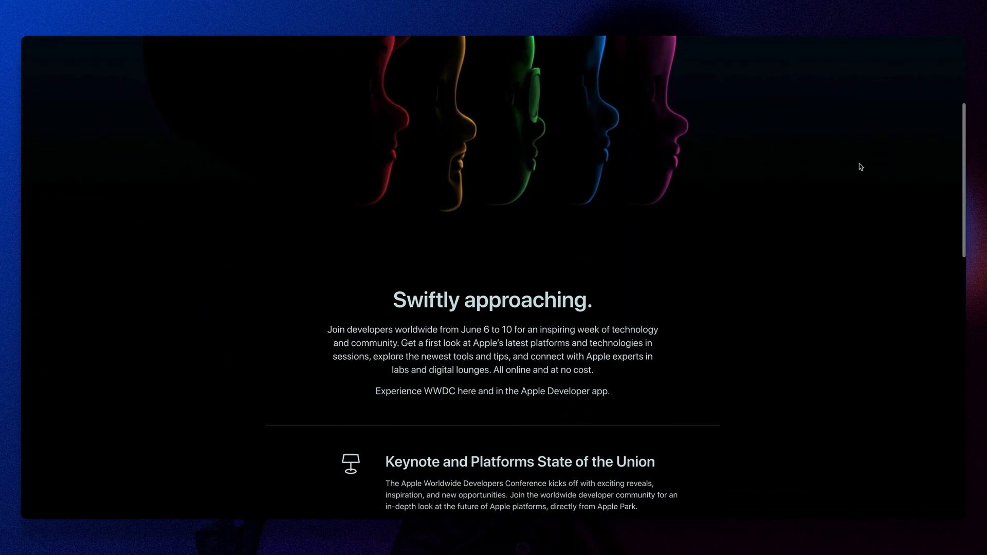
{"action": "scroll", "scroll_direction": "down", "scroll_amount": 3}
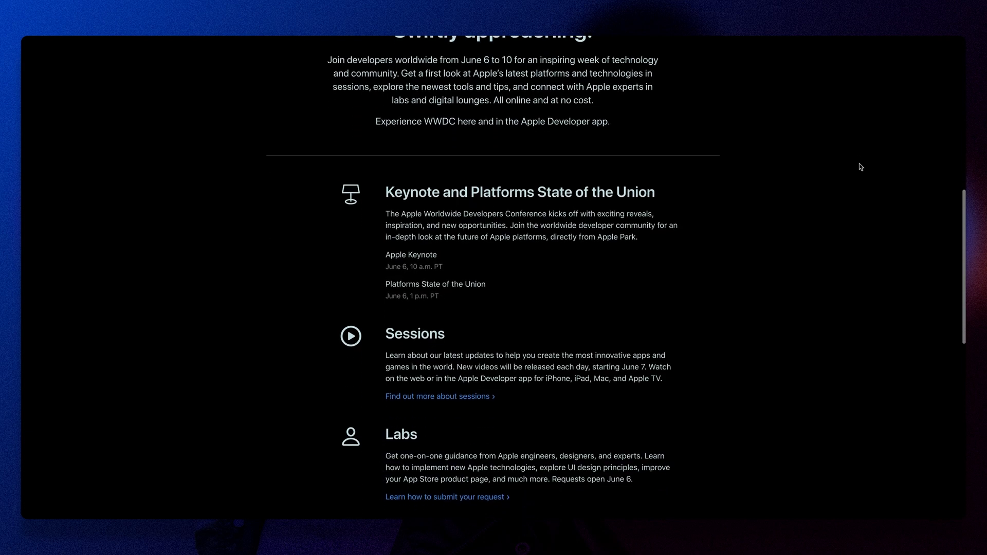
{"action": "scroll", "scroll_direction": "down", "scroll_amount": 3}
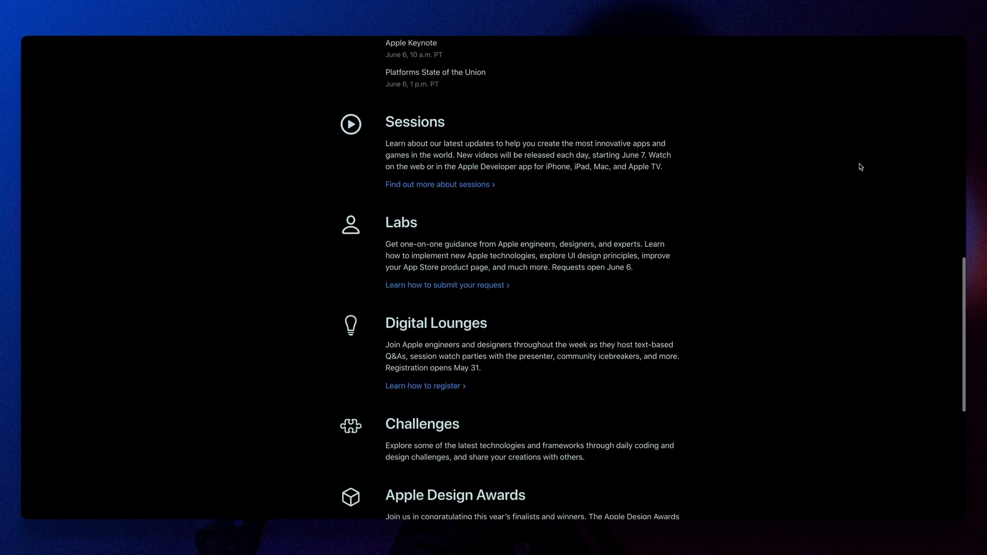
{"action": "scroll", "scroll_direction": "down", "scroll_amount": 3}
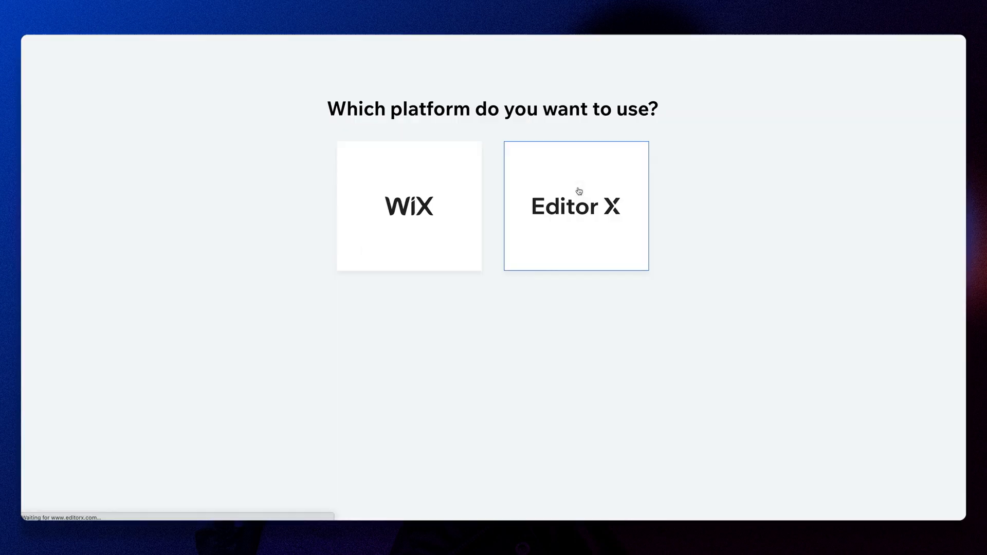
{"action": "left_click", "coordinate": [575, 205]}
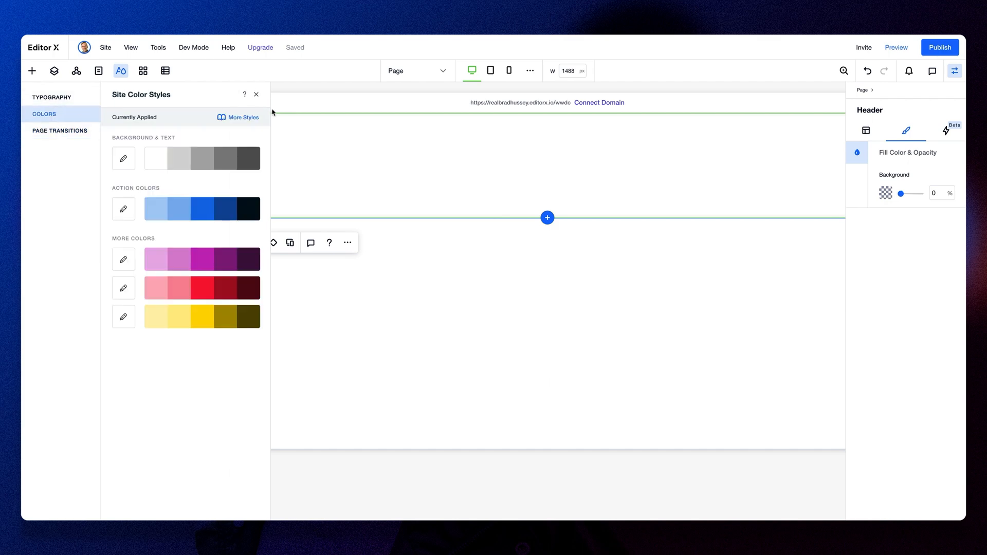
Step: Set the Background & Text palette to a white-to-black grayscale
{"action": "left_click", "coordinate": [382, 228]}
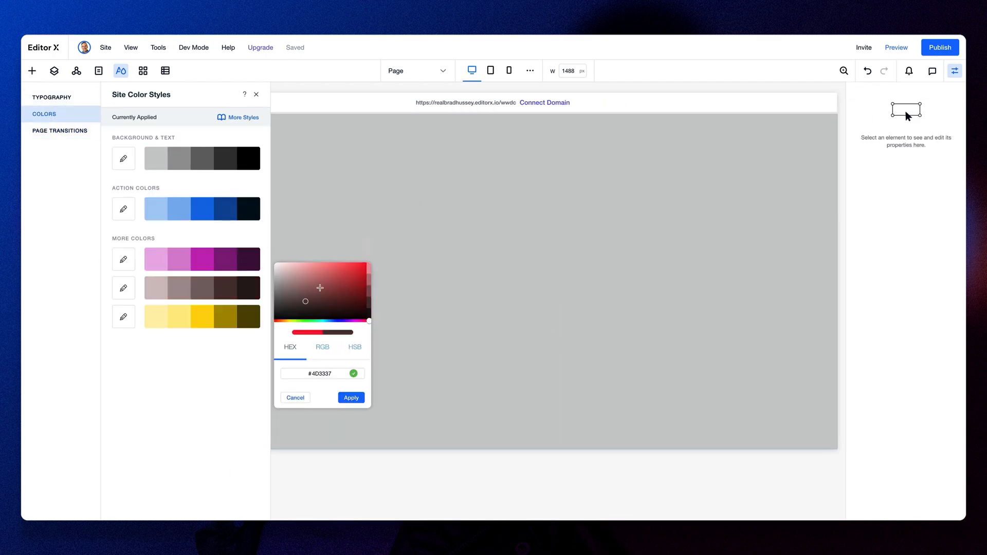
{"action": "left_click", "coordinate": [350, 398]}
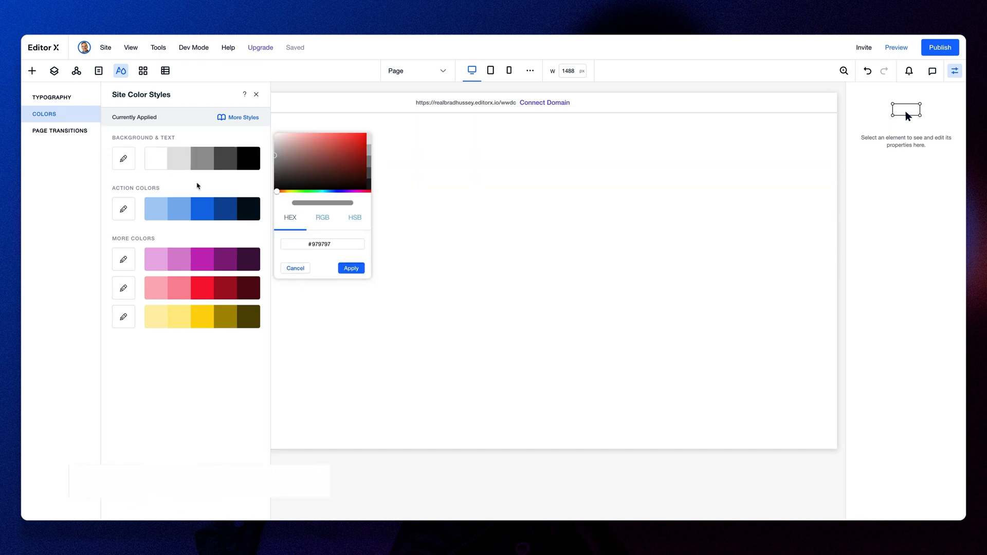
{"action": "left_click", "coordinate": [52, 97]}
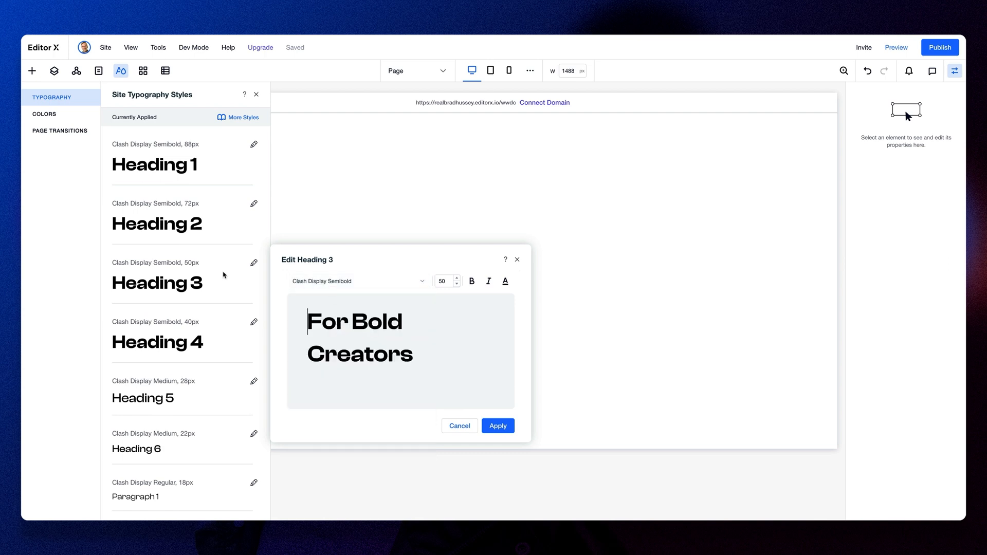
Step: Apply the Heading 3 edit and add a 250px Heading 1 'WWDC22' title to the header
{"action": "left_click", "coordinate": [253, 143]}
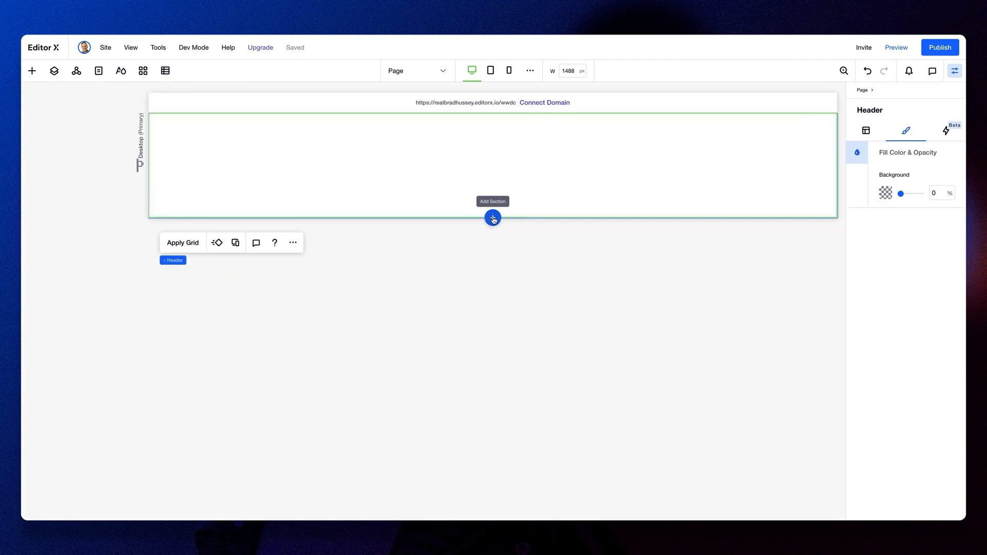
{"action": "left_click", "coordinate": [494, 218]}
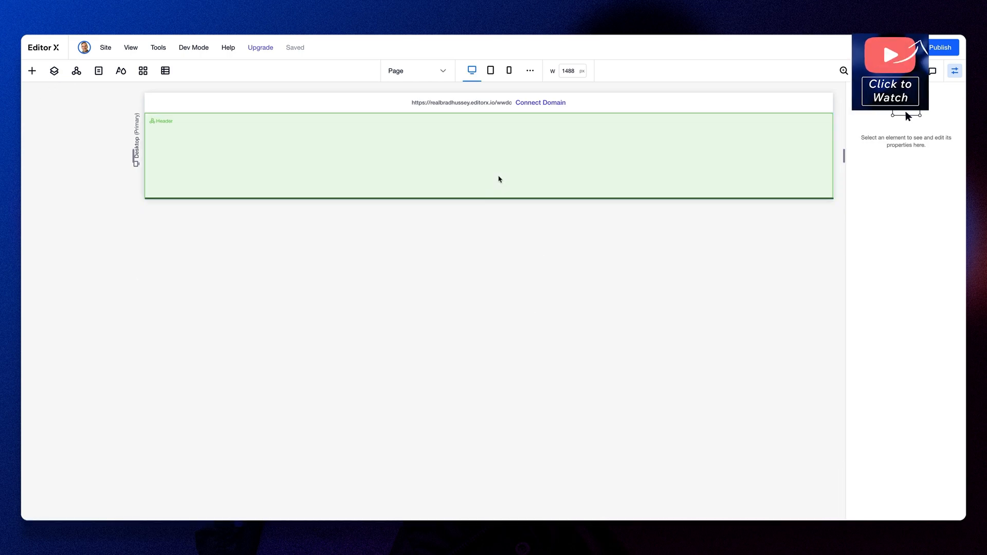
{"action": "double_click", "coordinate": [492, 154]}
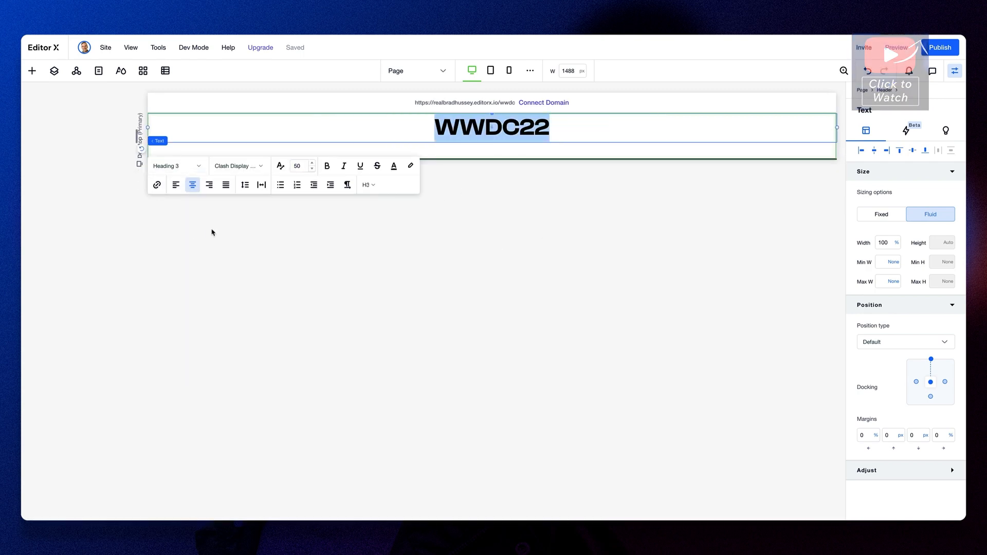
{"action": "left_click", "coordinate": [176, 165]}
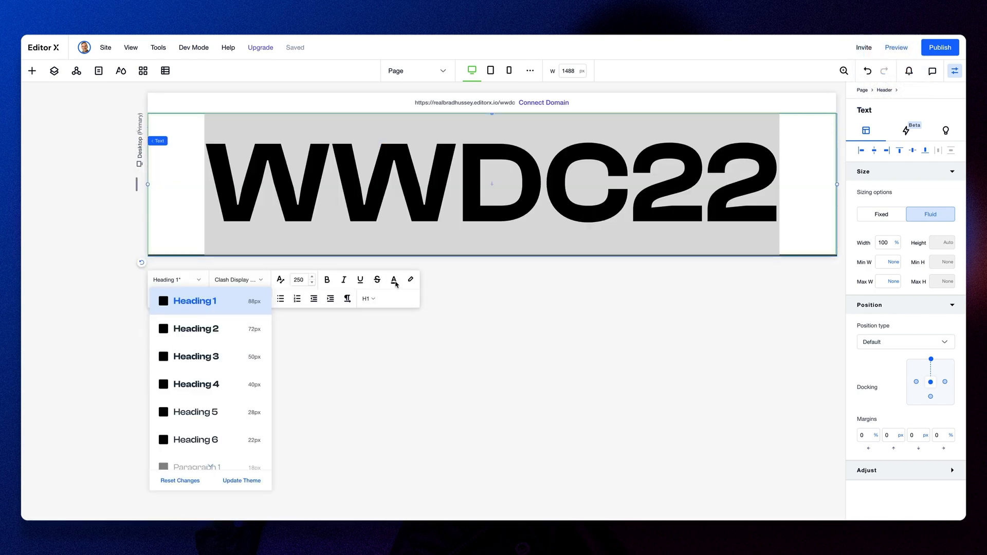
{"action": "mouse_move", "coordinate": [204, 384]}
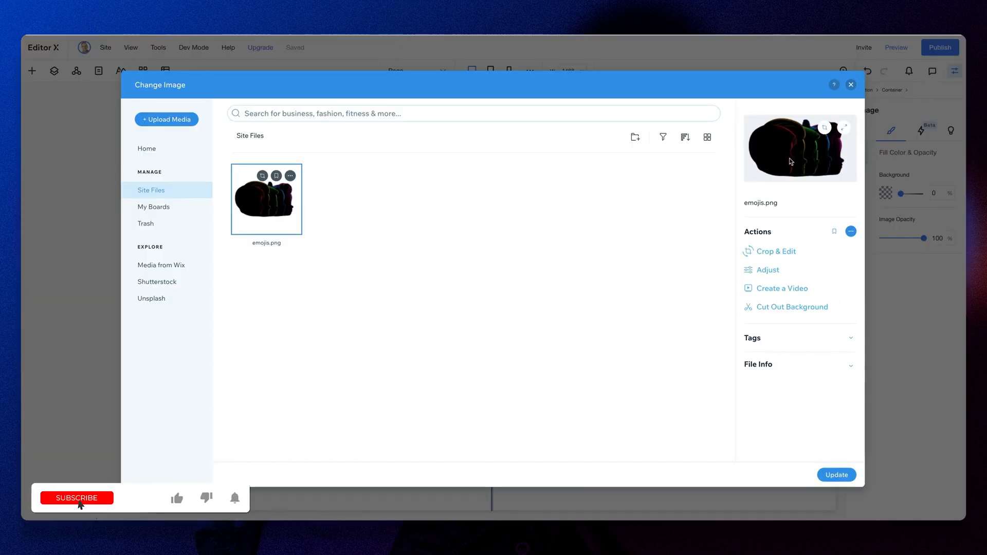
Step: Insert emojis.png on the left and fill the right column container yellow
{"action": "left_click", "coordinate": [836, 475]}
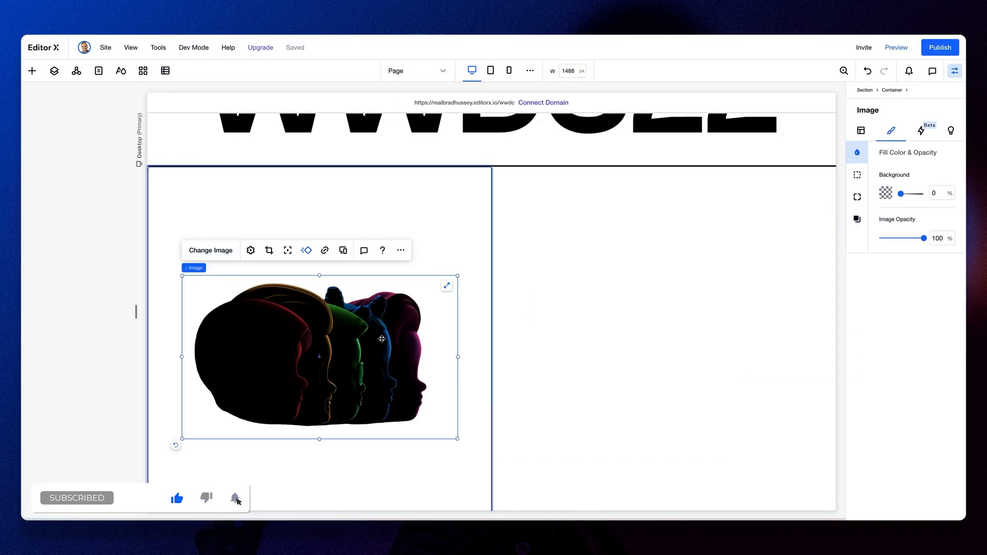
{"action": "left_click", "coordinate": [467, 235]}
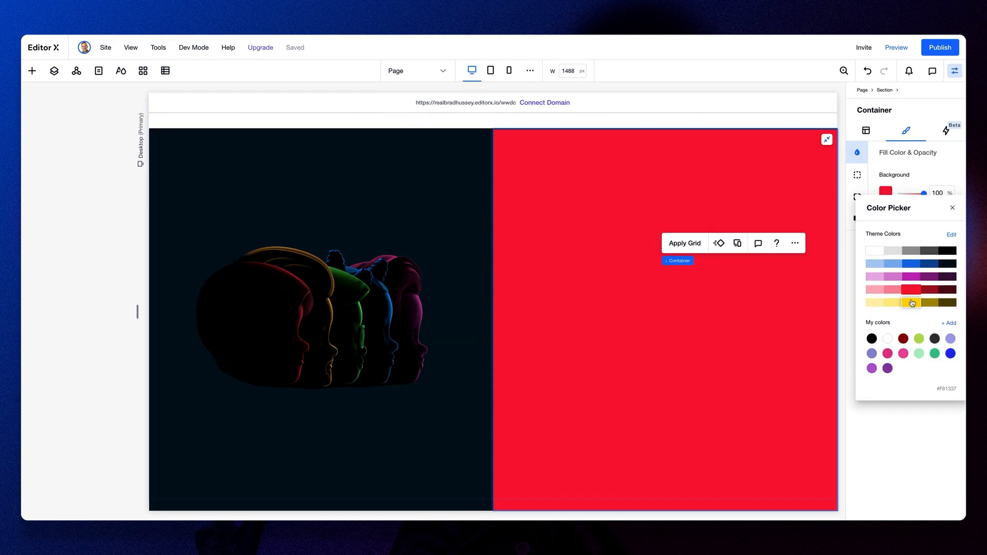
{"action": "left_click", "coordinate": [911, 303]}
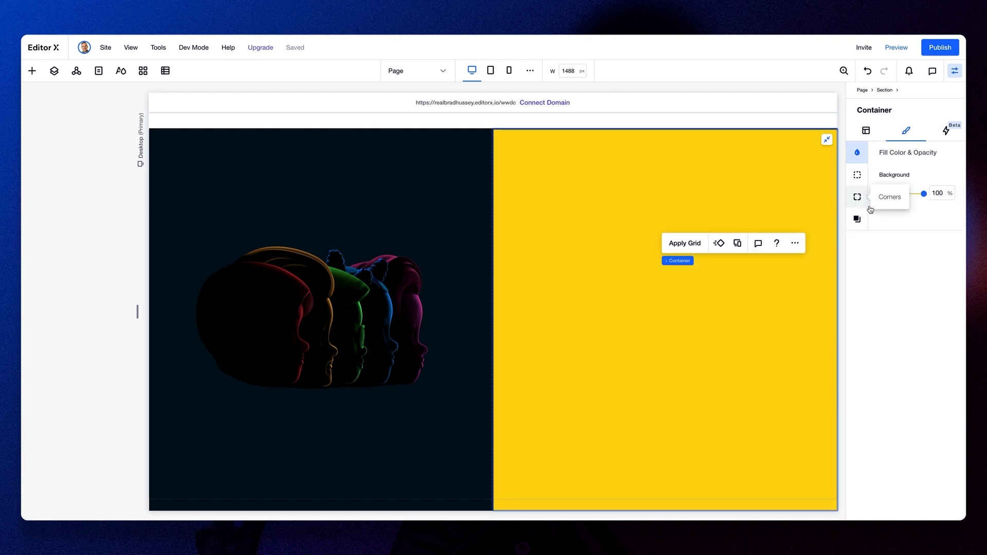
Step: Set the corner radius on the yellow panel's button
{"action": "left_click", "coordinate": [665, 300]}
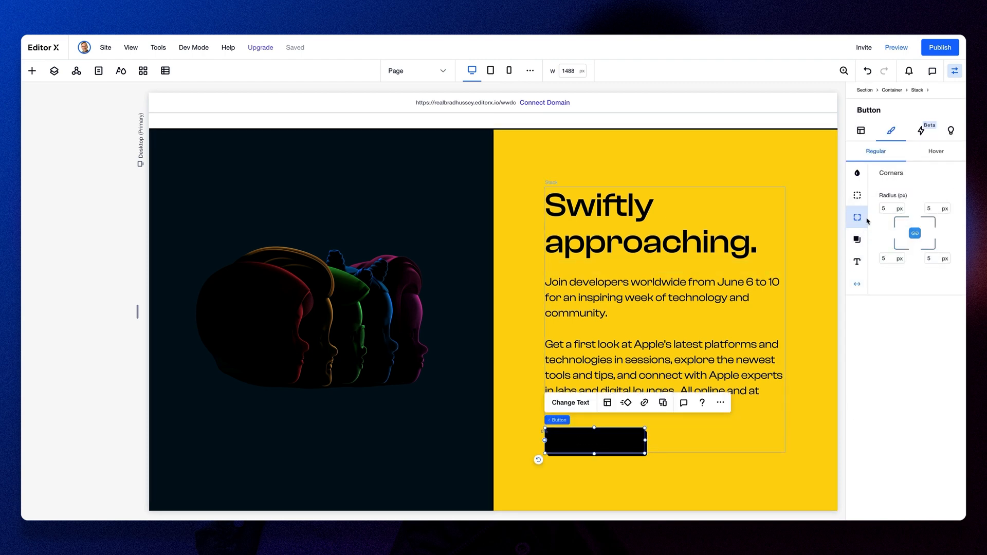
{"action": "left_click", "coordinate": [857, 173]}
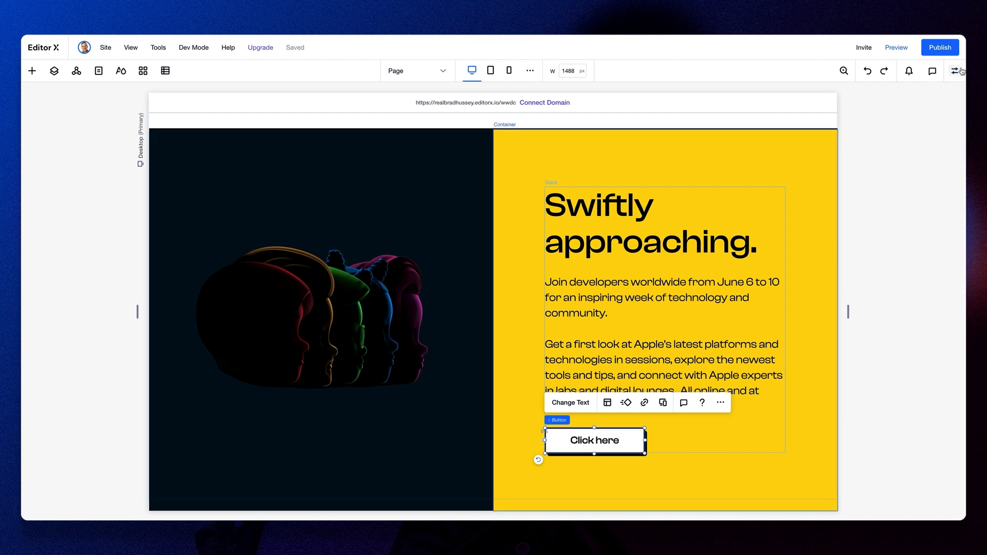
{"action": "left_click", "coordinate": [569, 402]}
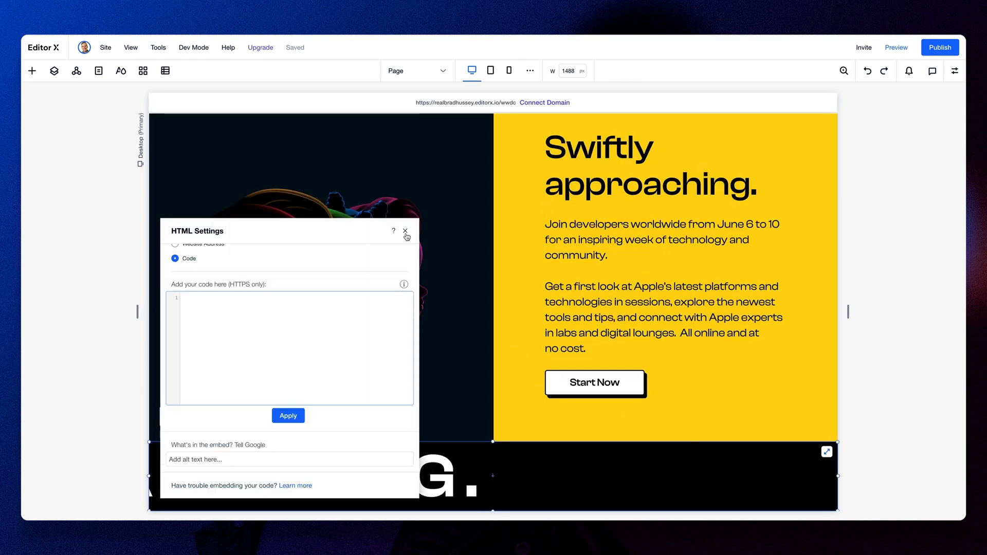
Step: Add an HTML embed with ticker-tape style code scrolling 'AMAZING' below the section
{"action": "left_click", "coordinate": [288, 415]}
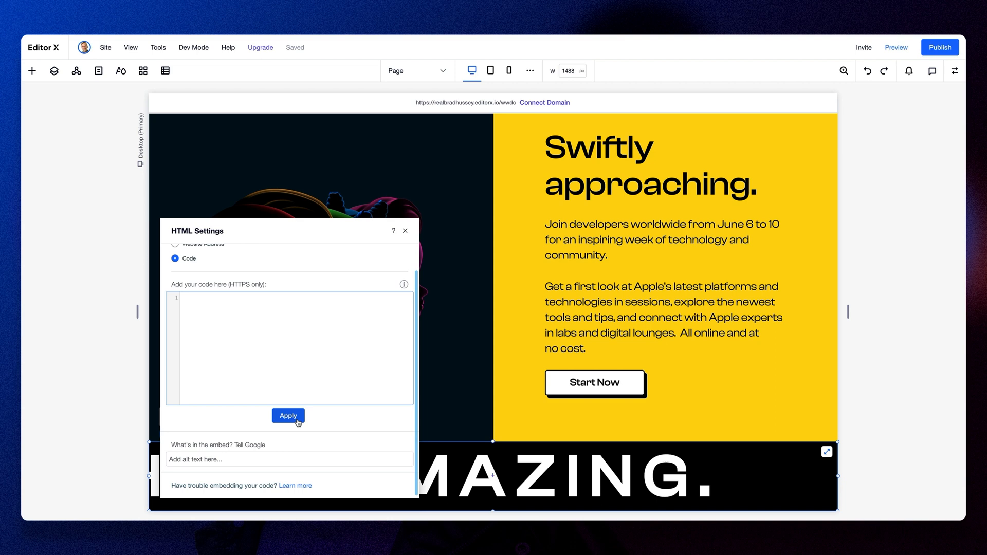
{"action": "type", "text": "<style>"}
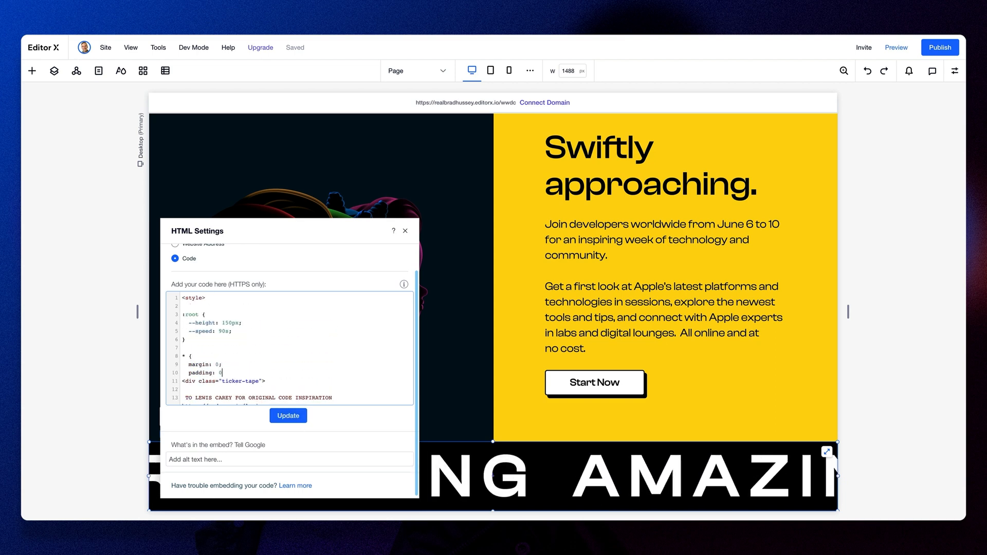
{"action": "scroll", "scroll_direction": "down", "scroll_amount": 3}
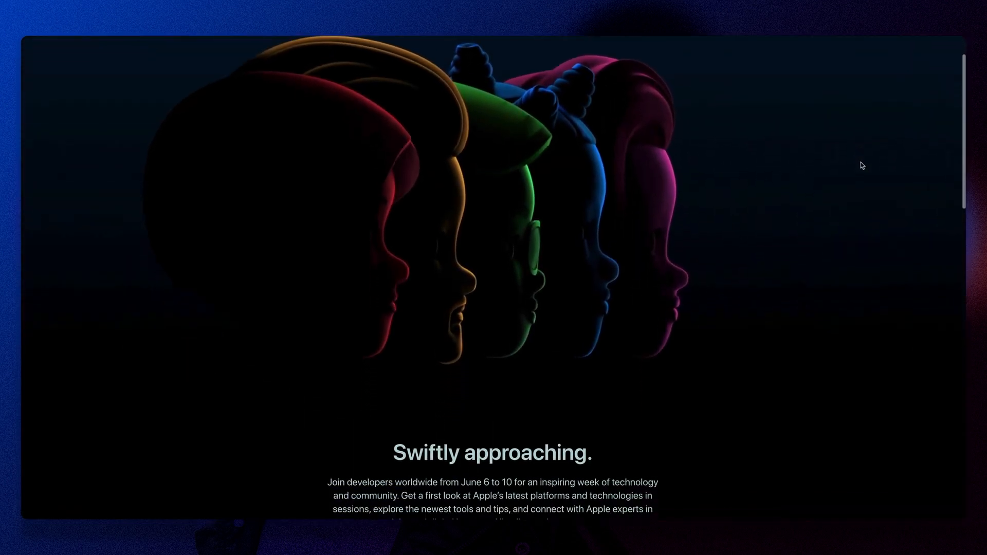
{"action": "scroll", "scroll_direction": "down", "scroll_amount": 3}
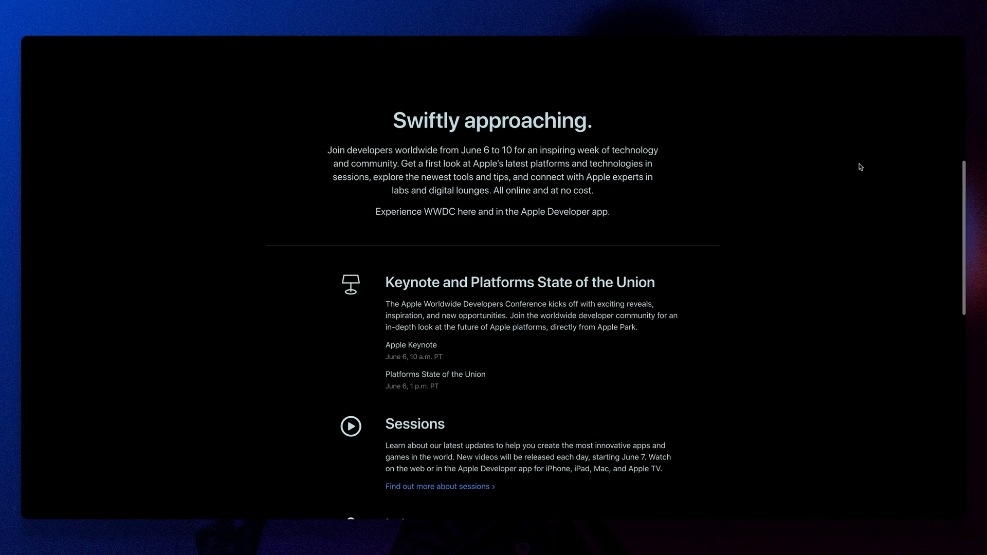
{"action": "scroll", "scroll_direction": "down", "scroll_amount": 3}
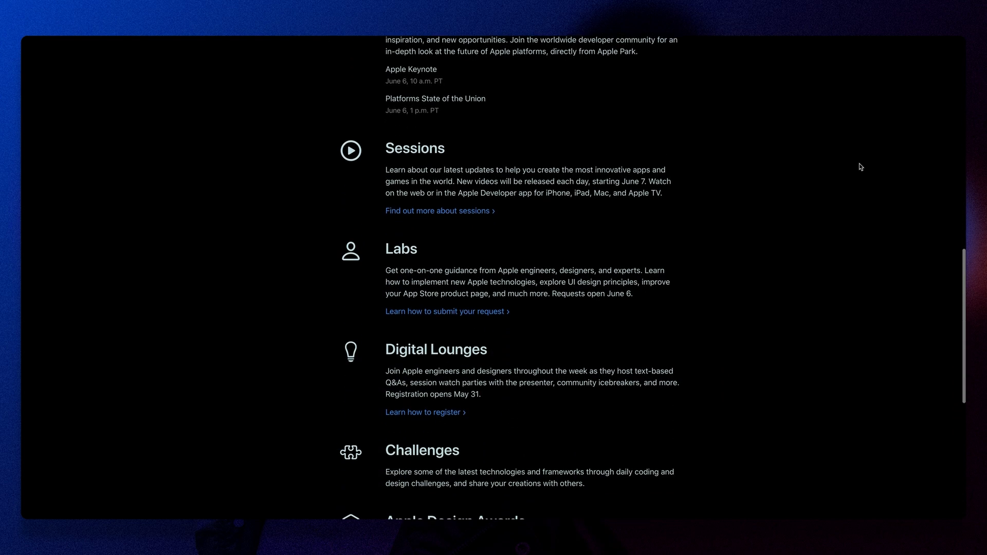
{"action": "scroll", "scroll_direction": "down", "scroll_amount": 3}
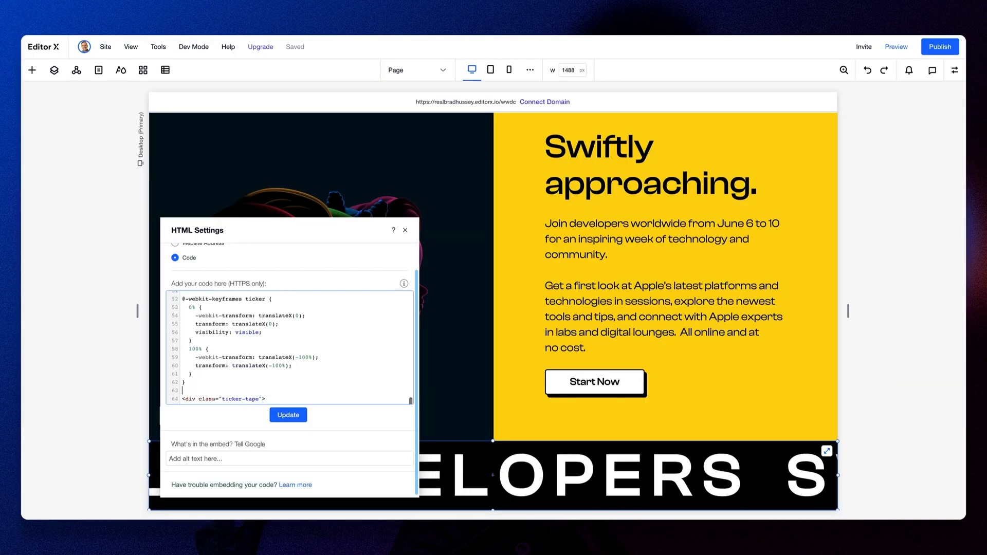
Step: Update the ticker code to scroll 'EXPERIENCE WWDC22' and begin editing the new section's heading
{"action": "scroll", "scroll_direction": "down", "scroll_amount": 3}
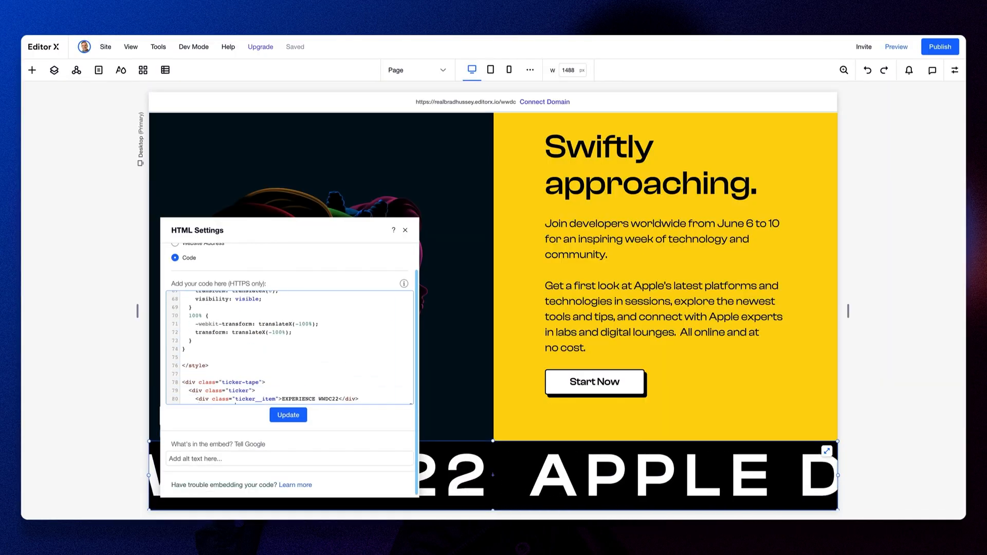
{"action": "left_click", "coordinate": [289, 459]}
{"action": "type", "text": "Experience WWDC here and in the Apple Deve"}
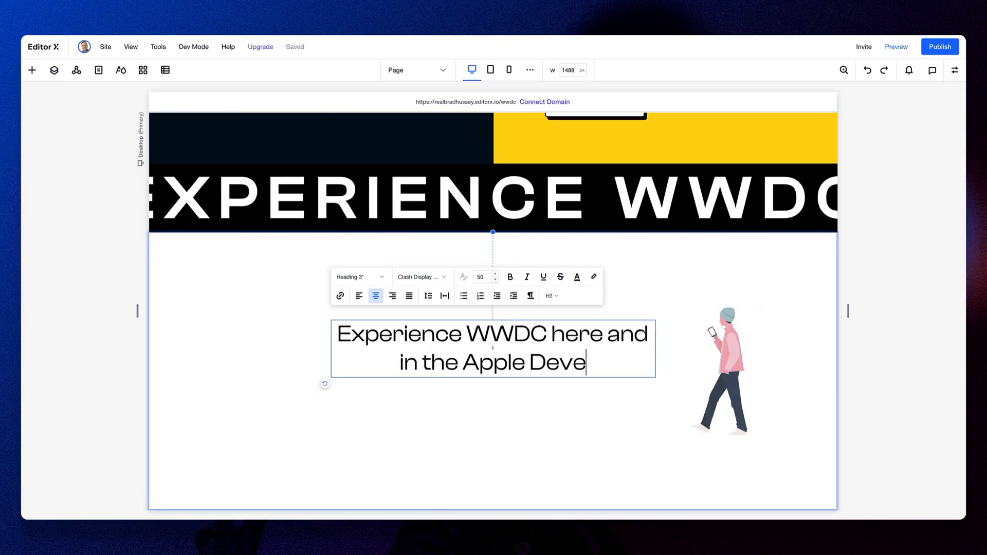
{"action": "left_click", "coordinate": [32, 70]}
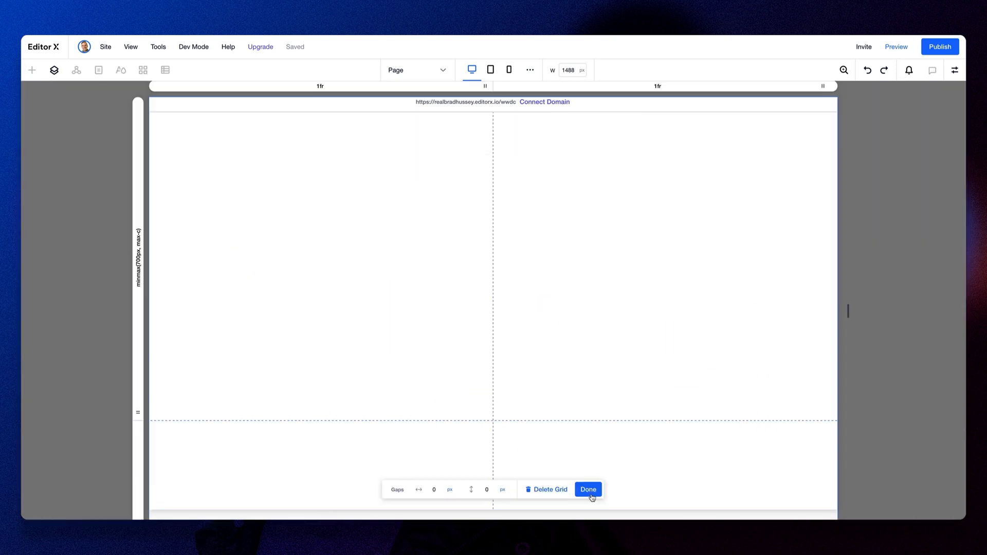
Step: Set the section's grid gaps to 0 and finish the two-column grid
{"action": "left_click", "coordinate": [587, 489]}
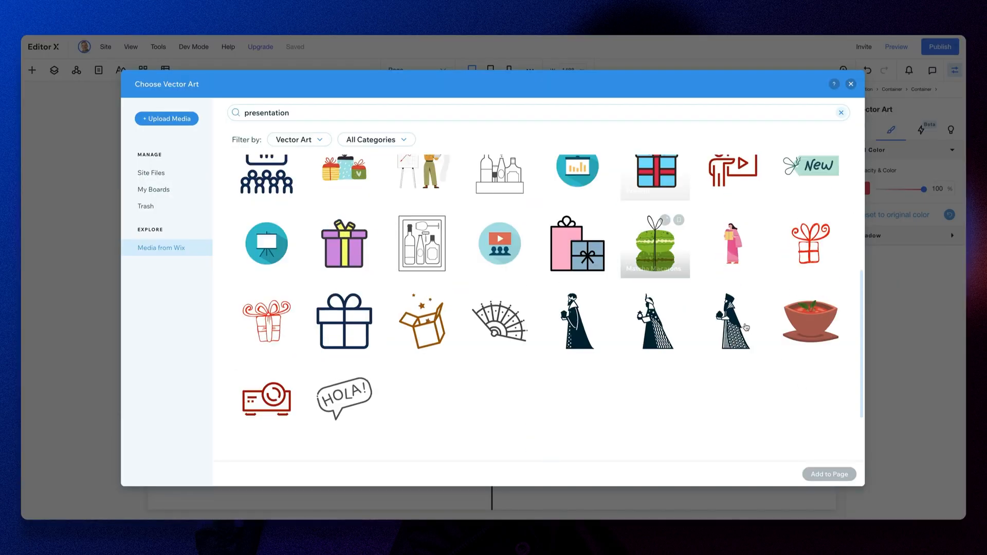
Step: Search vector art for BOX and PUZZLE and add those icons to the cards
{"action": "left_click", "coordinate": [841, 112]}
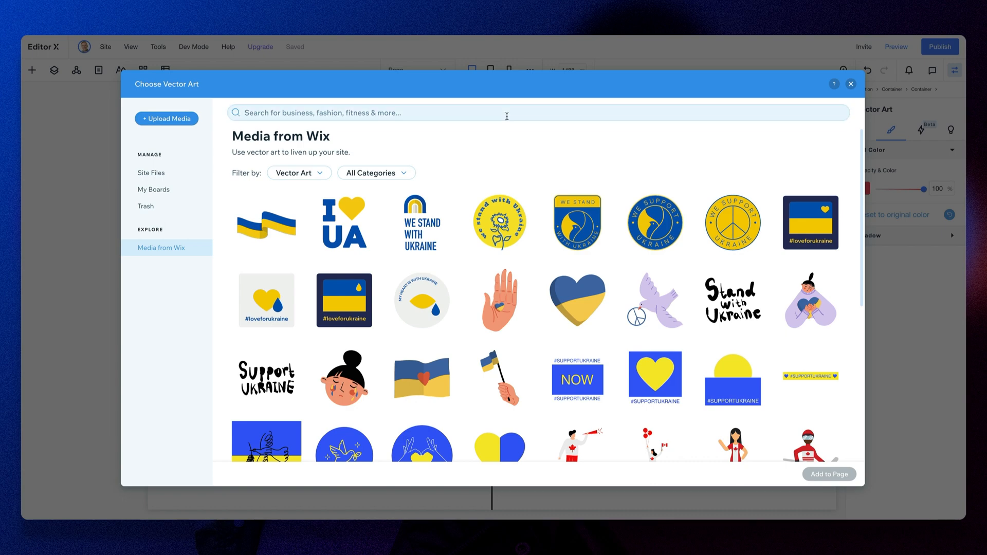
{"action": "left_click", "coordinate": [851, 84]}
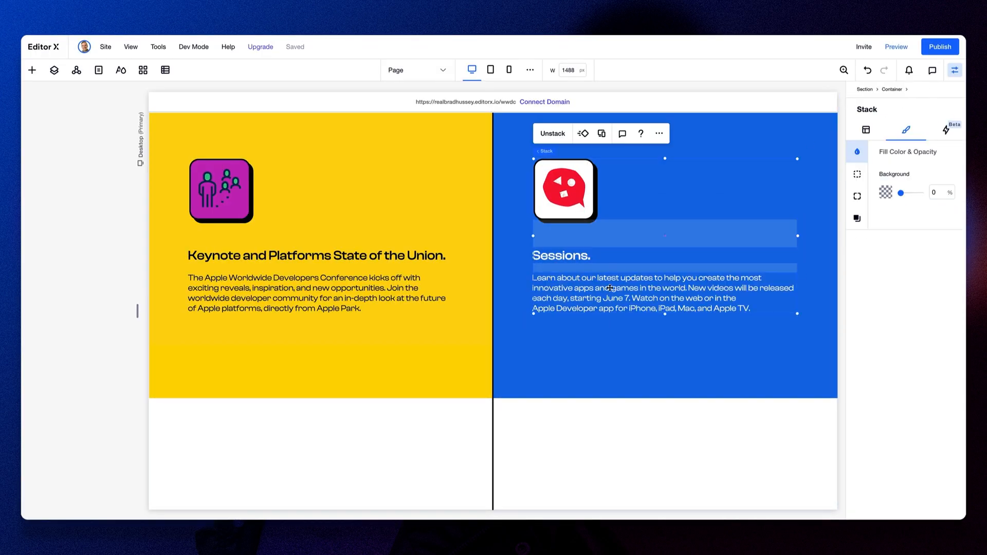
{"action": "left_click", "coordinate": [884, 192]}
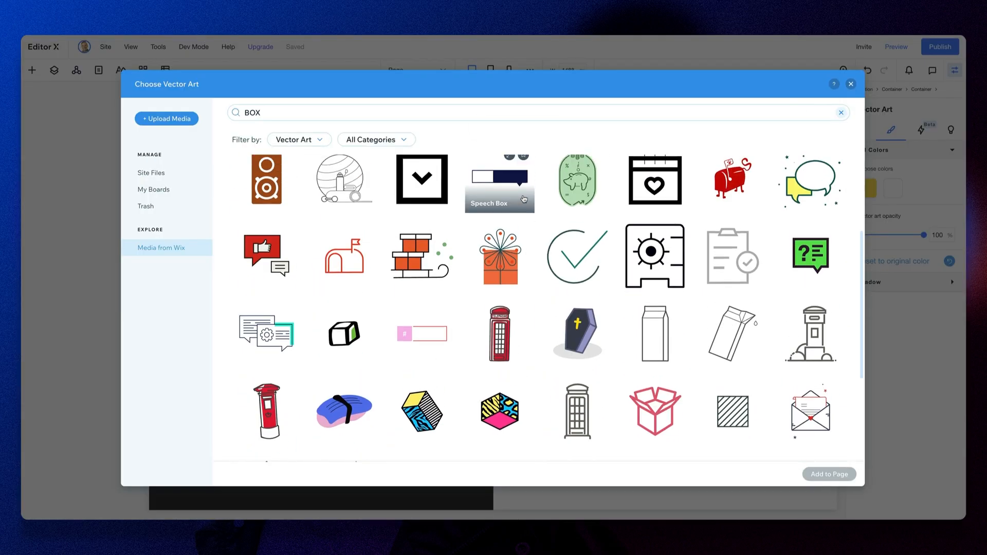
{"action": "left_click", "coordinate": [829, 474]}
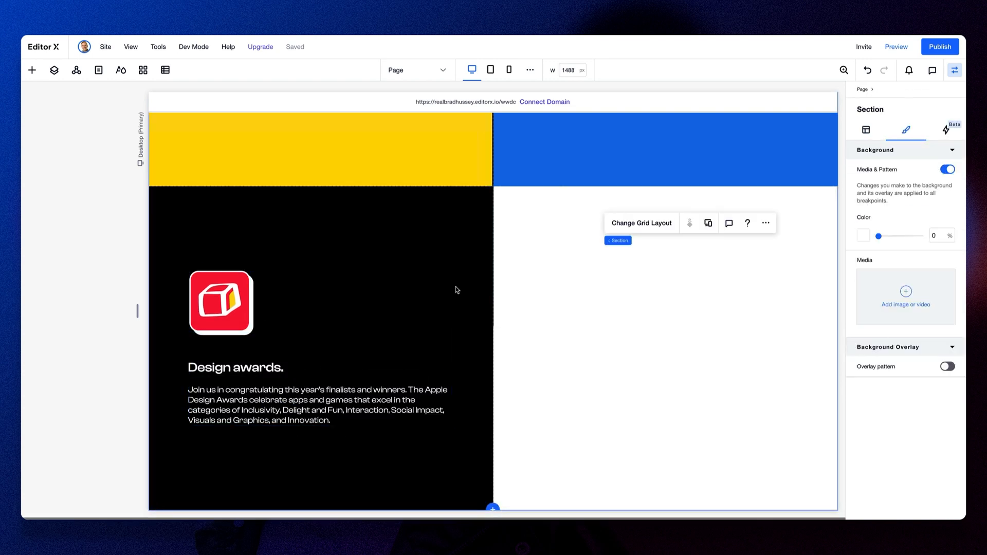
{"action": "left_click", "coordinate": [546, 321]}
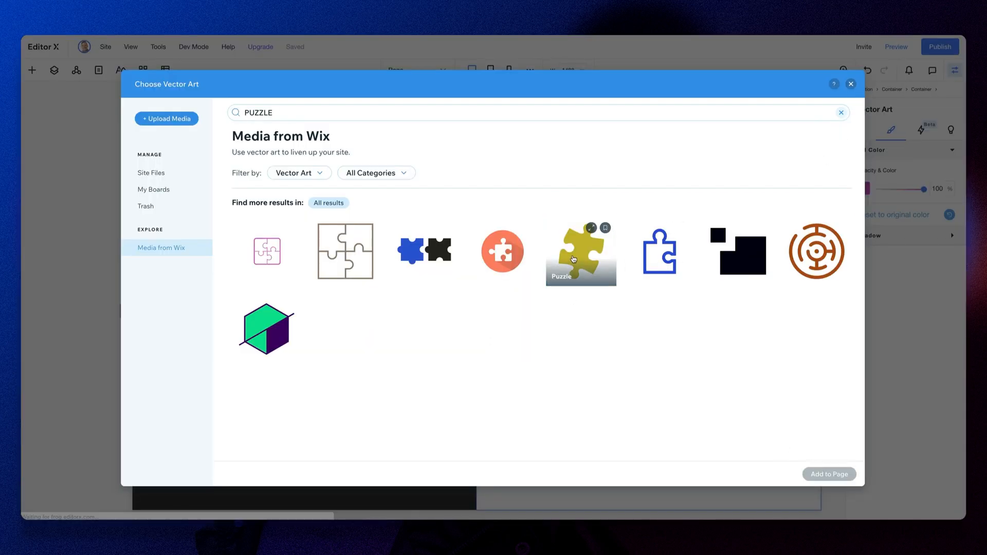
{"action": "left_click", "coordinate": [828, 475]}
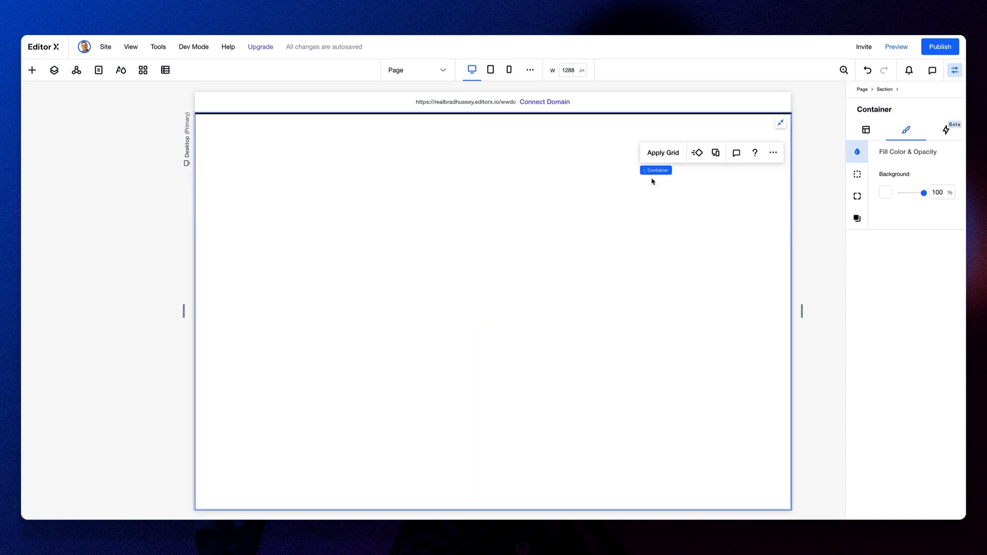
Step: Select the empty closing container, make it red, and open the add-elements list
{"action": "left_click", "coordinate": [886, 192]}
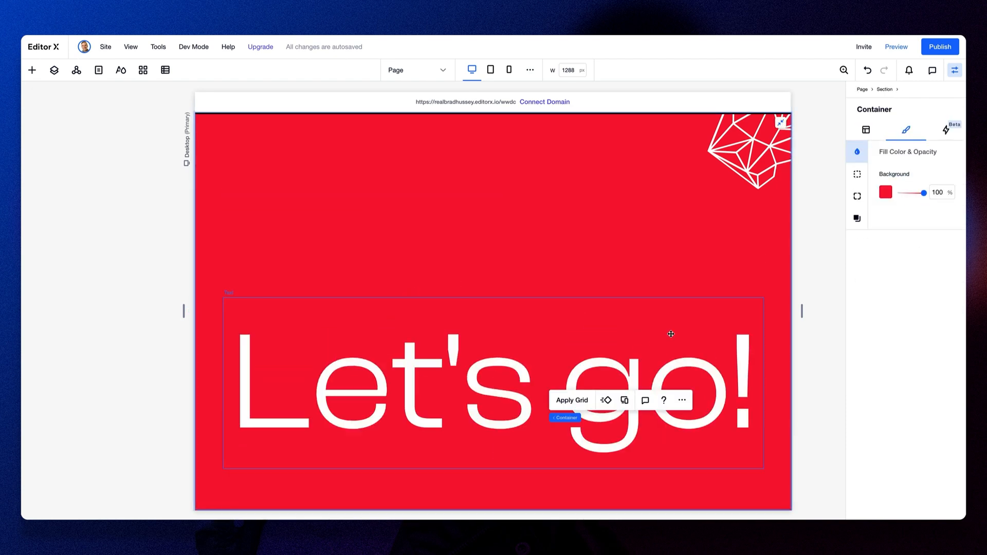
{"action": "left_click", "coordinate": [32, 70]}
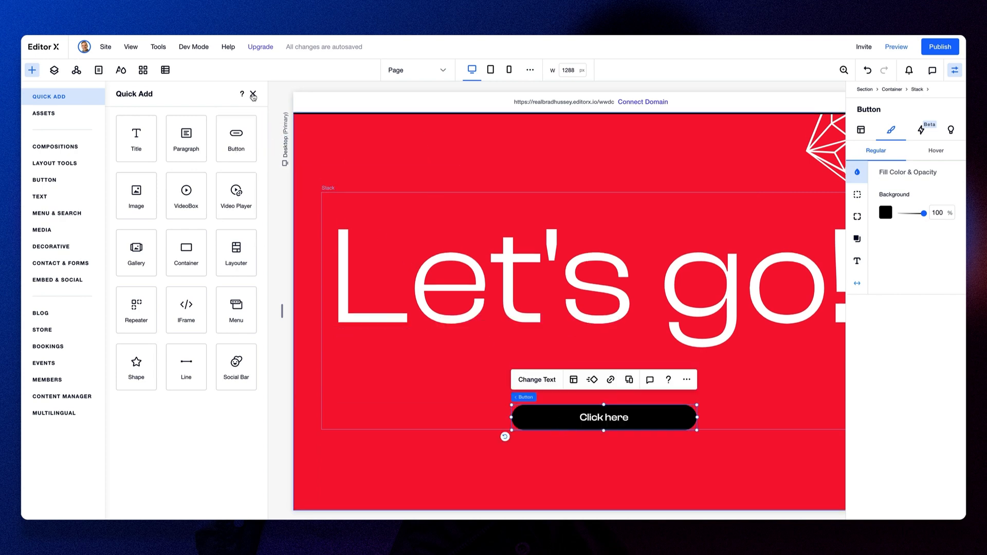
{"action": "mouse_move", "coordinate": [204, 272]}
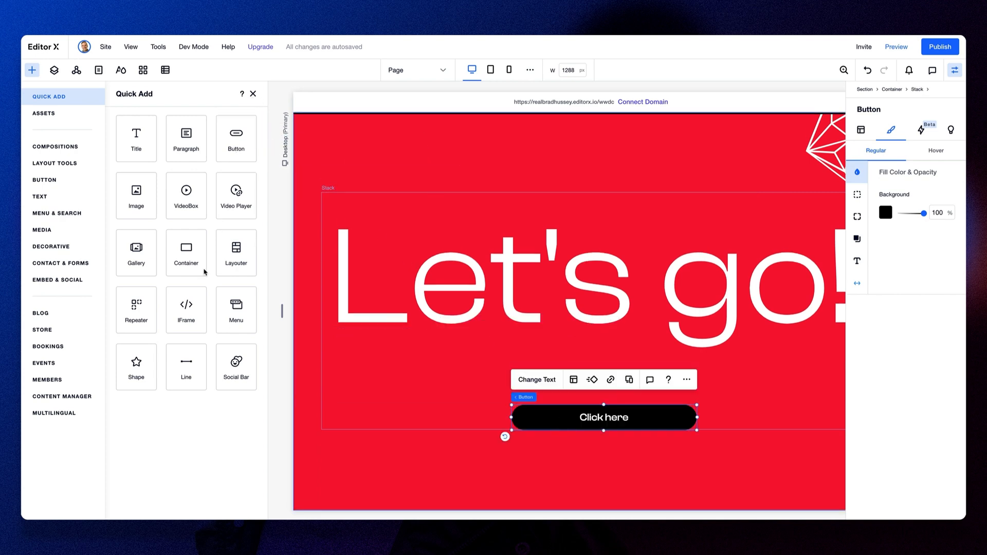
Step: Rename the closing section's button to 'Start Now'
{"action": "left_click", "coordinate": [44, 113]}
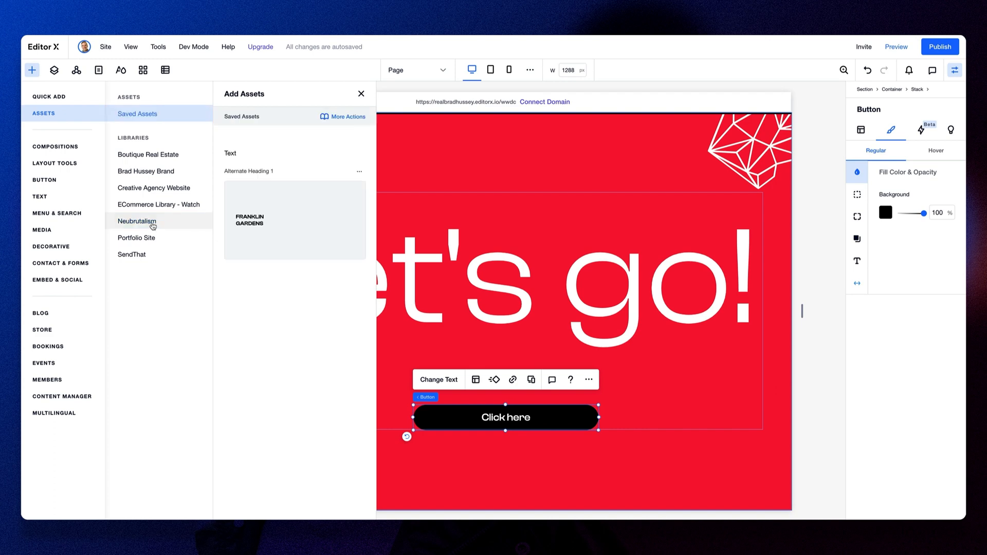
{"action": "left_click", "coordinate": [54, 70]}
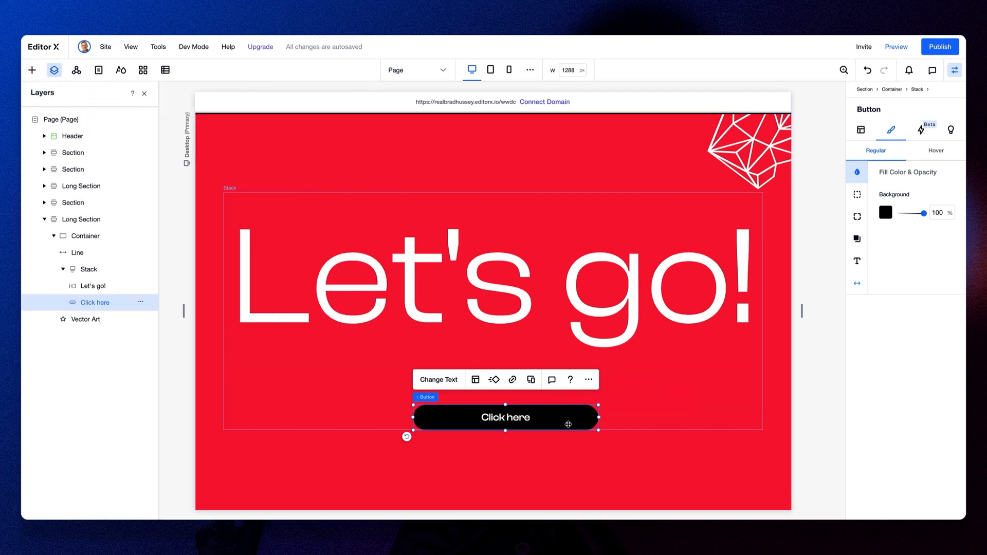
{"action": "left_click", "coordinate": [439, 379]}
{"action": "type", "text": "Start Now"}
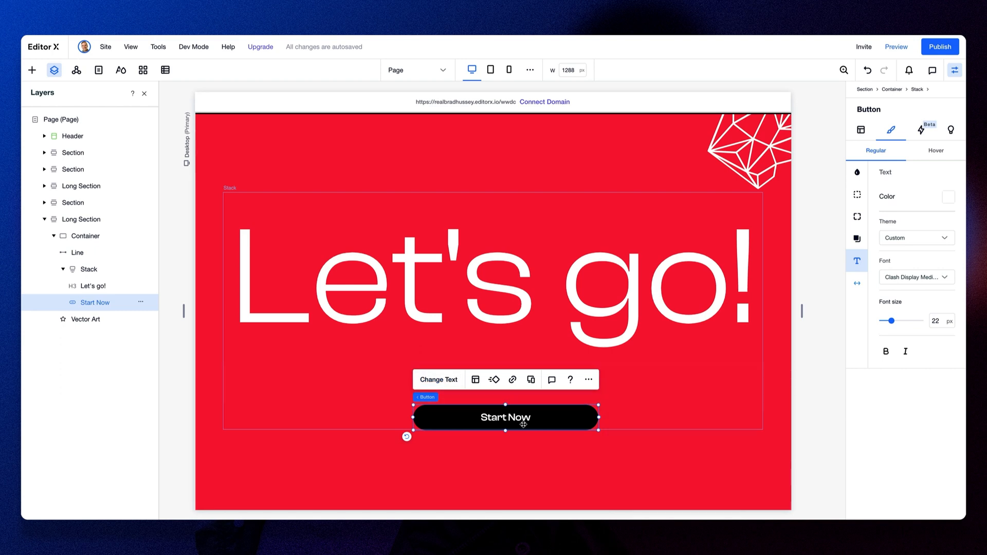
Step: Give the Start Now button a white fill and 0 px square corners
{"action": "left_click", "coordinate": [858, 171]}
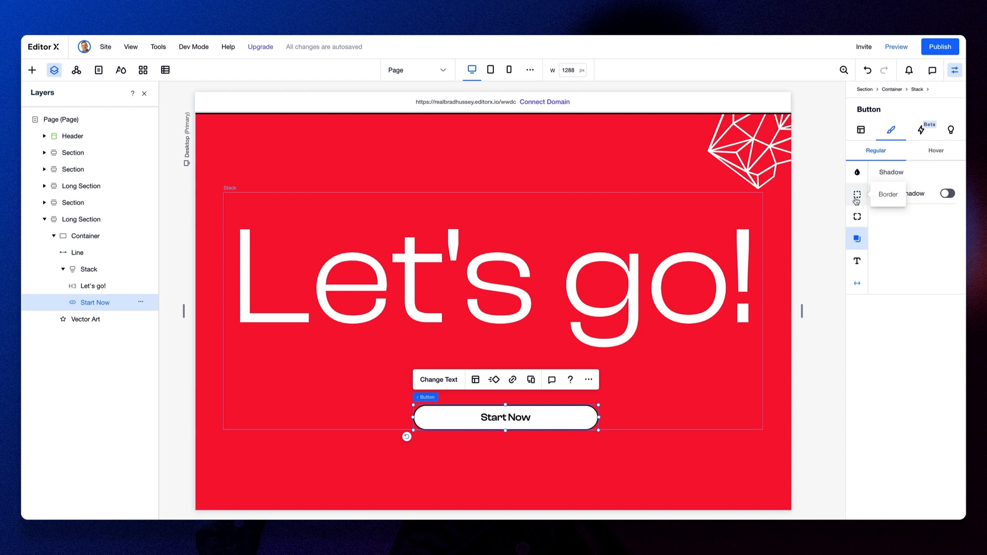
{"action": "left_click", "coordinate": [857, 216]}
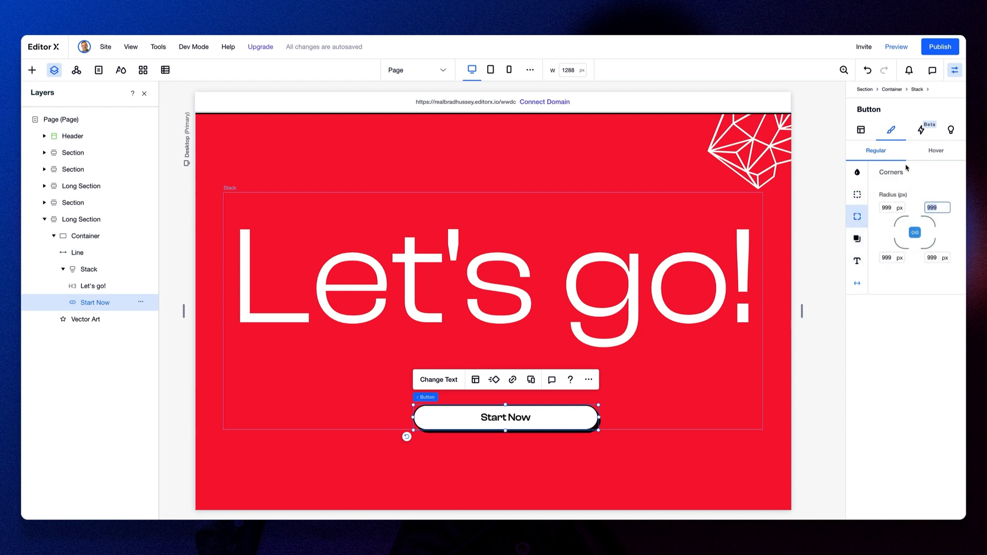
{"action": "left_click", "coordinate": [861, 129]}
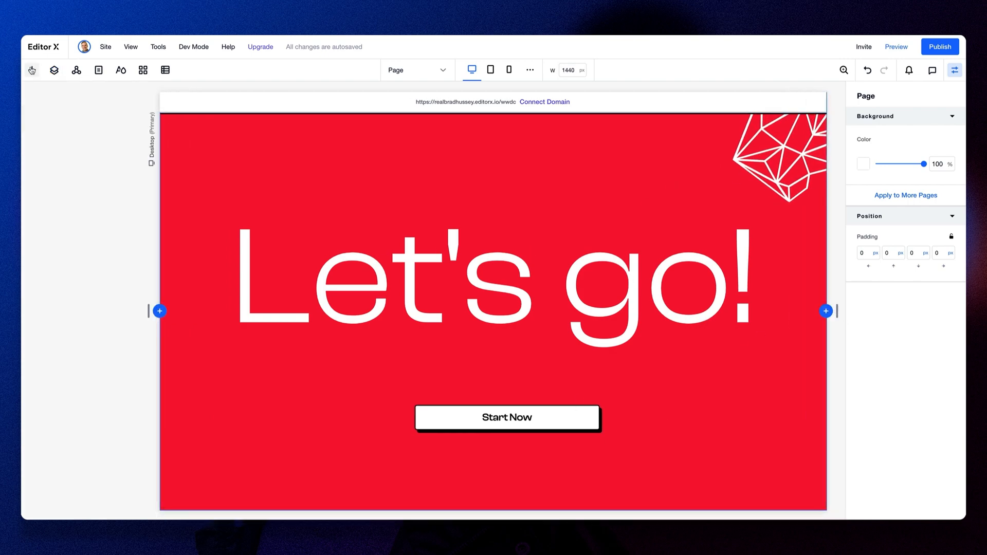
Step: Preview the page and scroll from the WWDC22 header down to 'Let's go!'
{"action": "left_click", "coordinate": [895, 45]}
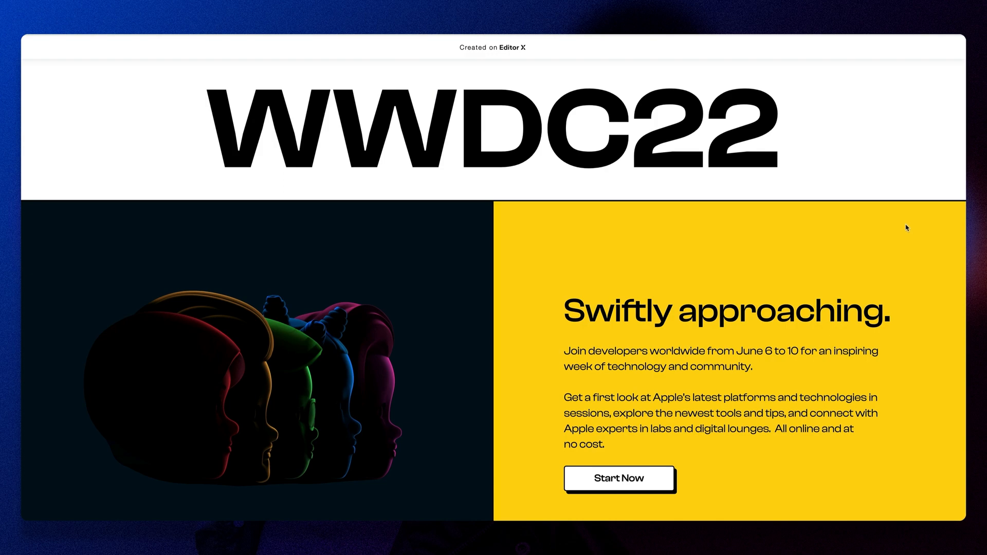
{"action": "scroll", "scroll_direction": "down", "scroll_amount": 3}
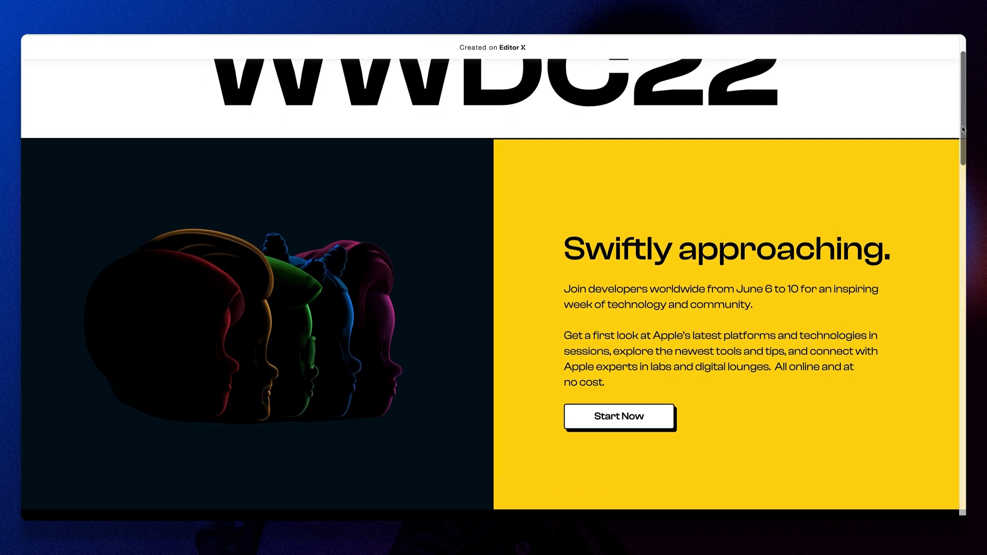
{"action": "scroll", "scroll_direction": "down", "scroll_amount": 3}
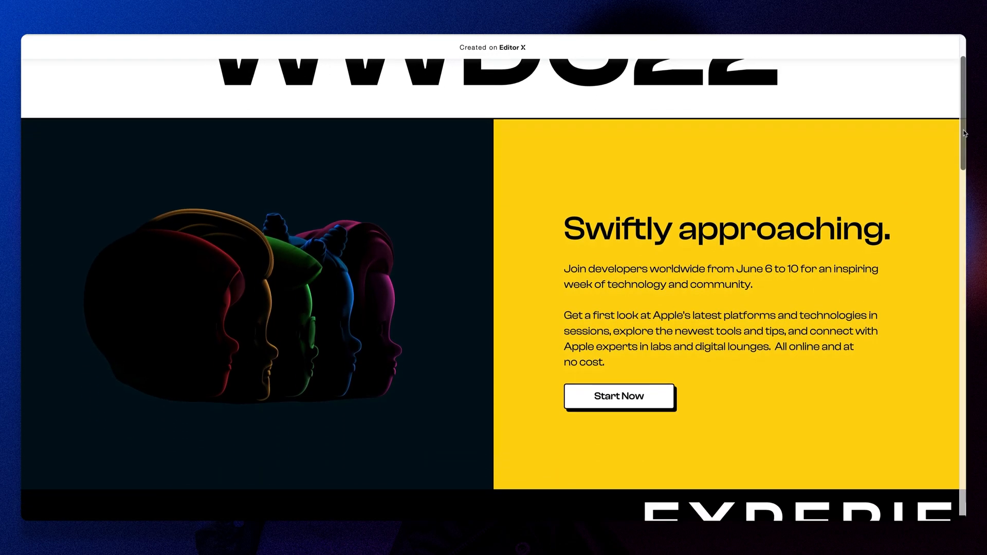
{"action": "scroll", "scroll_direction": "down", "scroll_amount": 3}
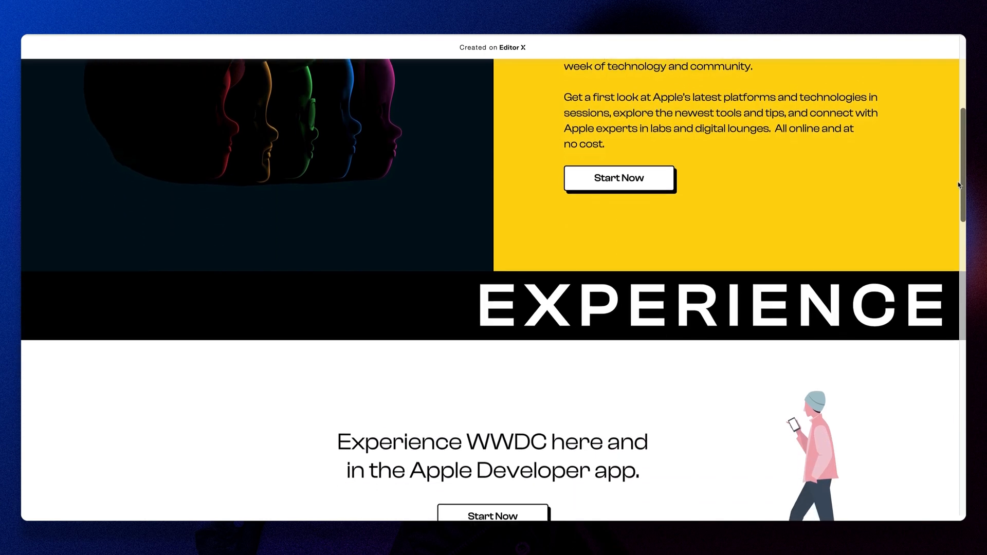
{"action": "scroll", "scroll_direction": "down", "scroll_amount": 3}
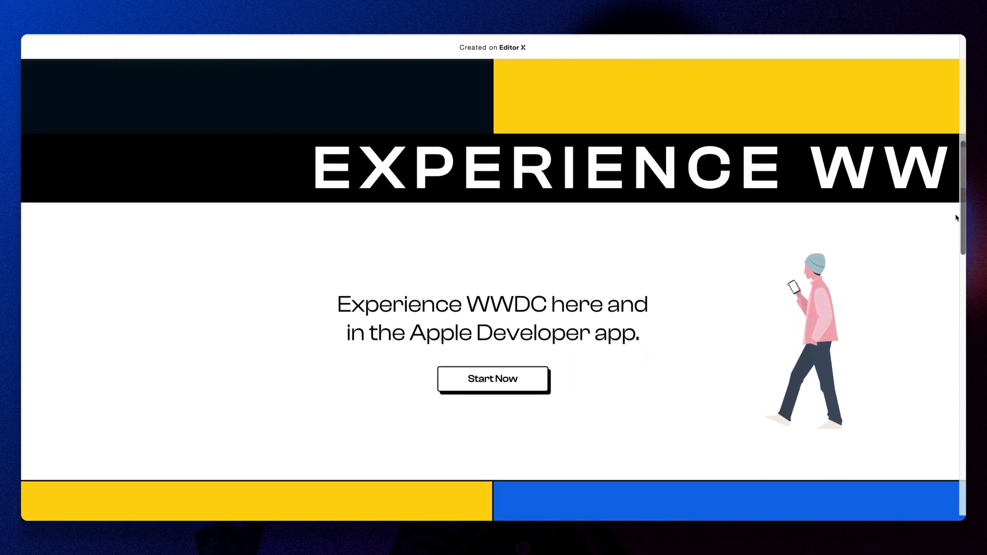
{"action": "scroll", "scroll_direction": "down", "scroll_amount": 3}
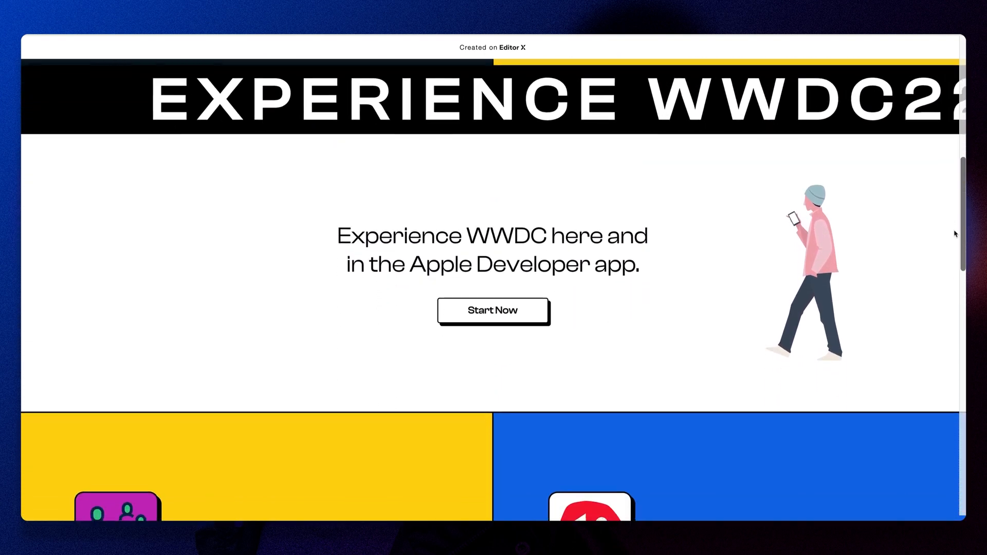
{"action": "scroll", "scroll_direction": "down", "scroll_amount": 3}
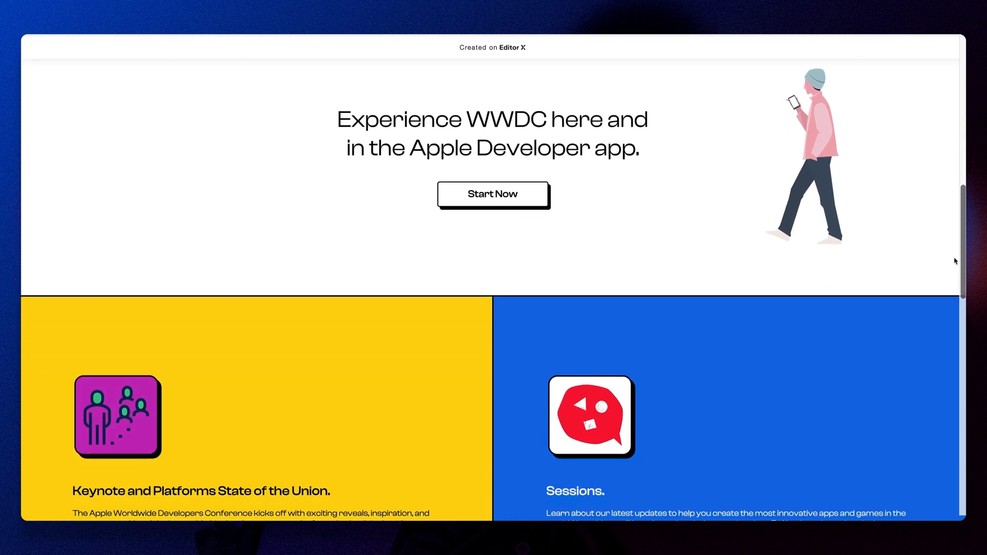
{"action": "scroll", "scroll_direction": "down", "scroll_amount": 3}
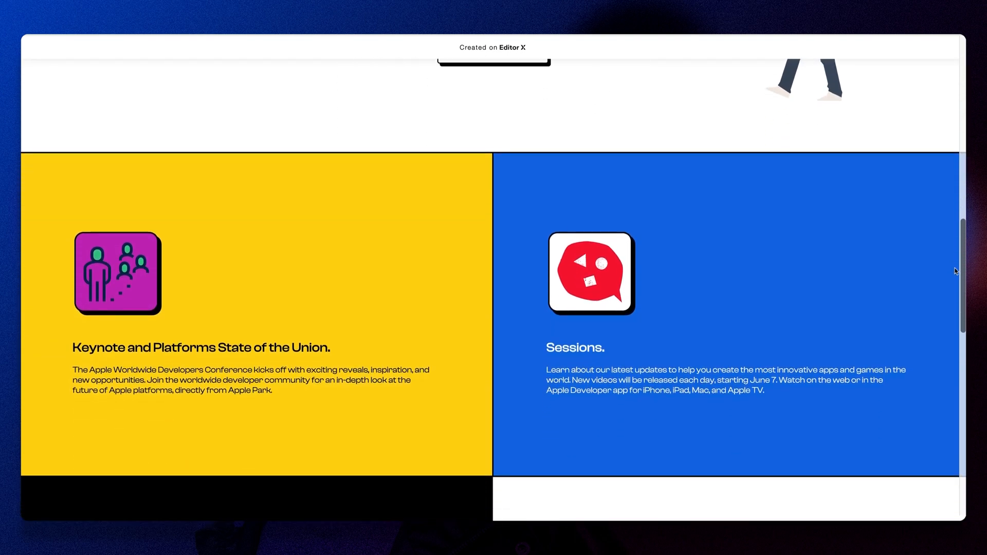
{"action": "scroll", "scroll_direction": "down", "scroll_amount": 3}
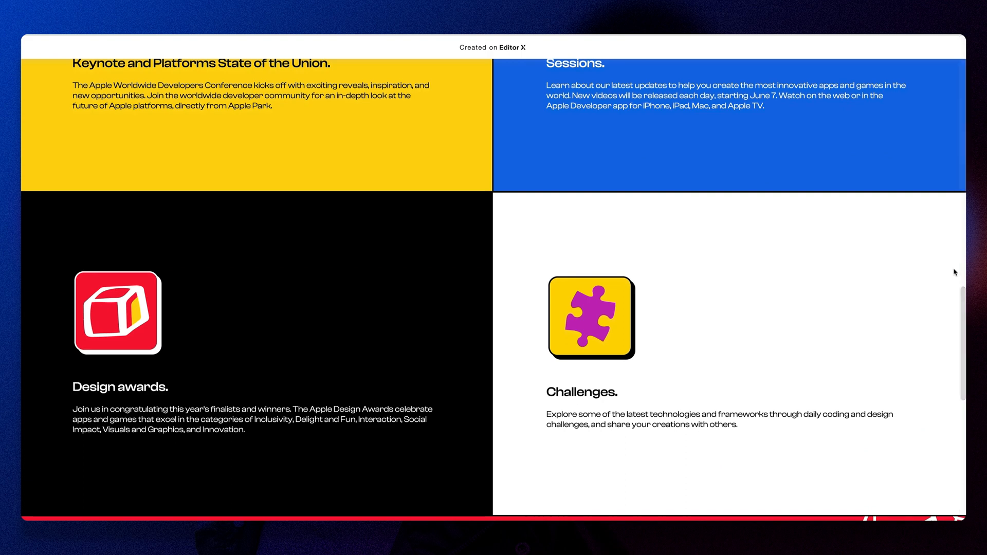
{"action": "scroll", "scroll_direction": "down", "scroll_amount": 3}
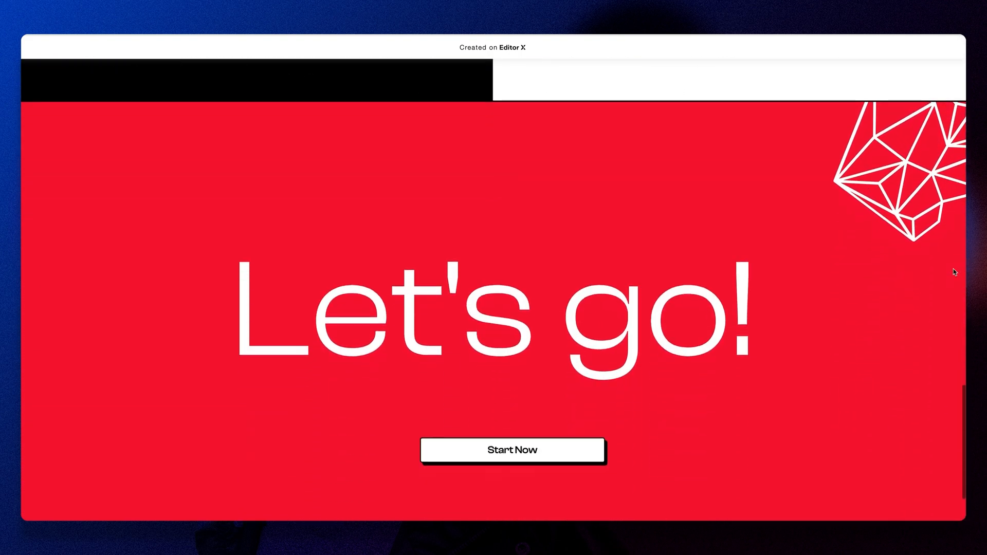